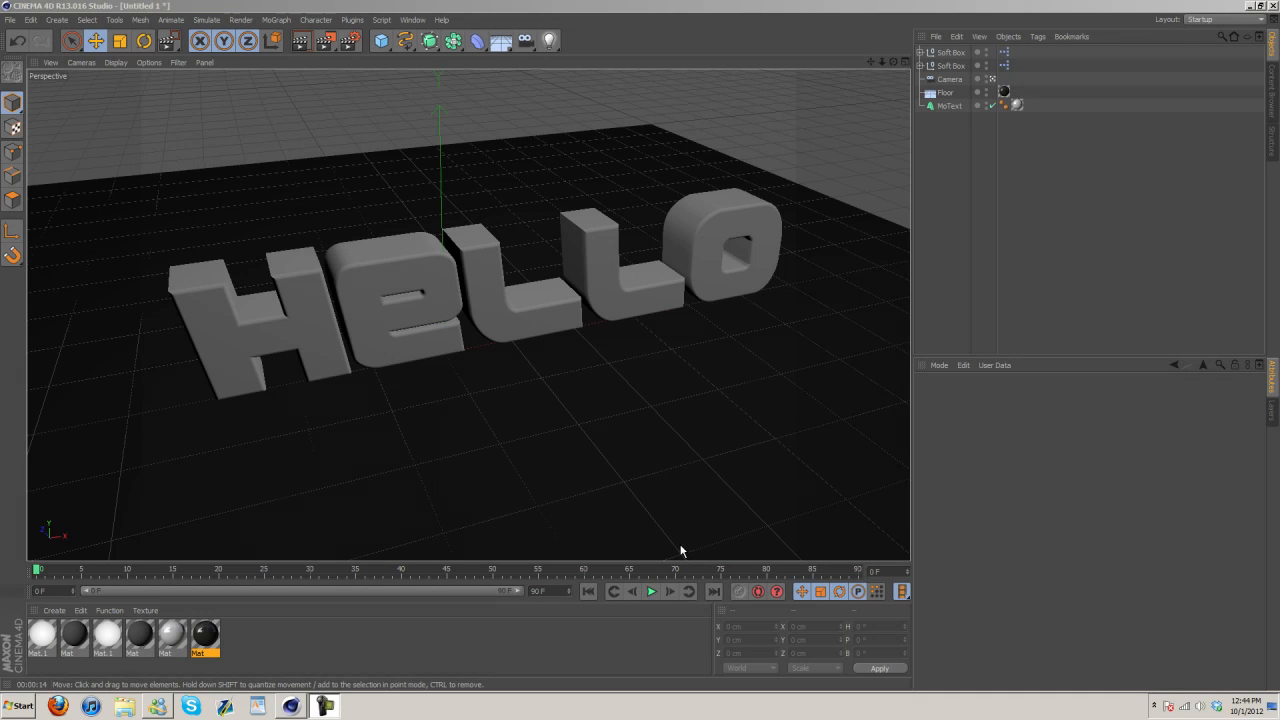
- Select the first soft box light to adjust it after checking the reflective HELLO render
{"action": "left_click", "coordinate": [324, 706]}
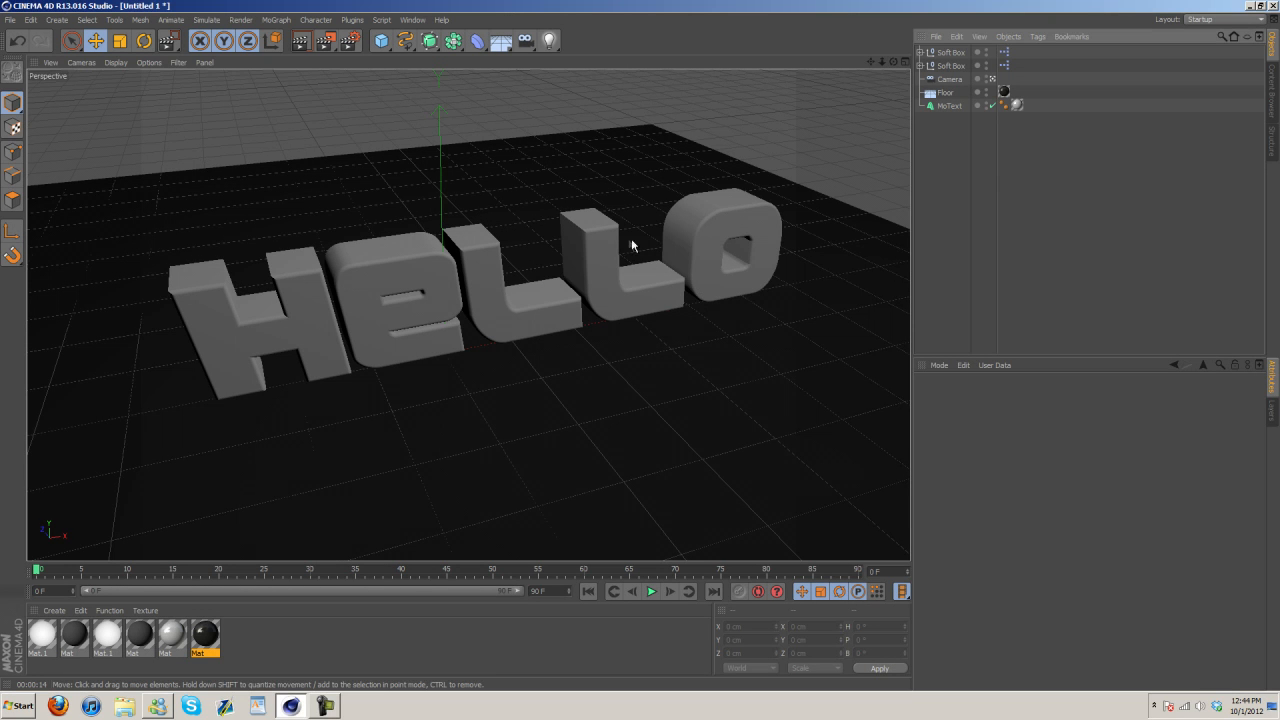
{"action": "mouse_move", "coordinate": [530, 252]}
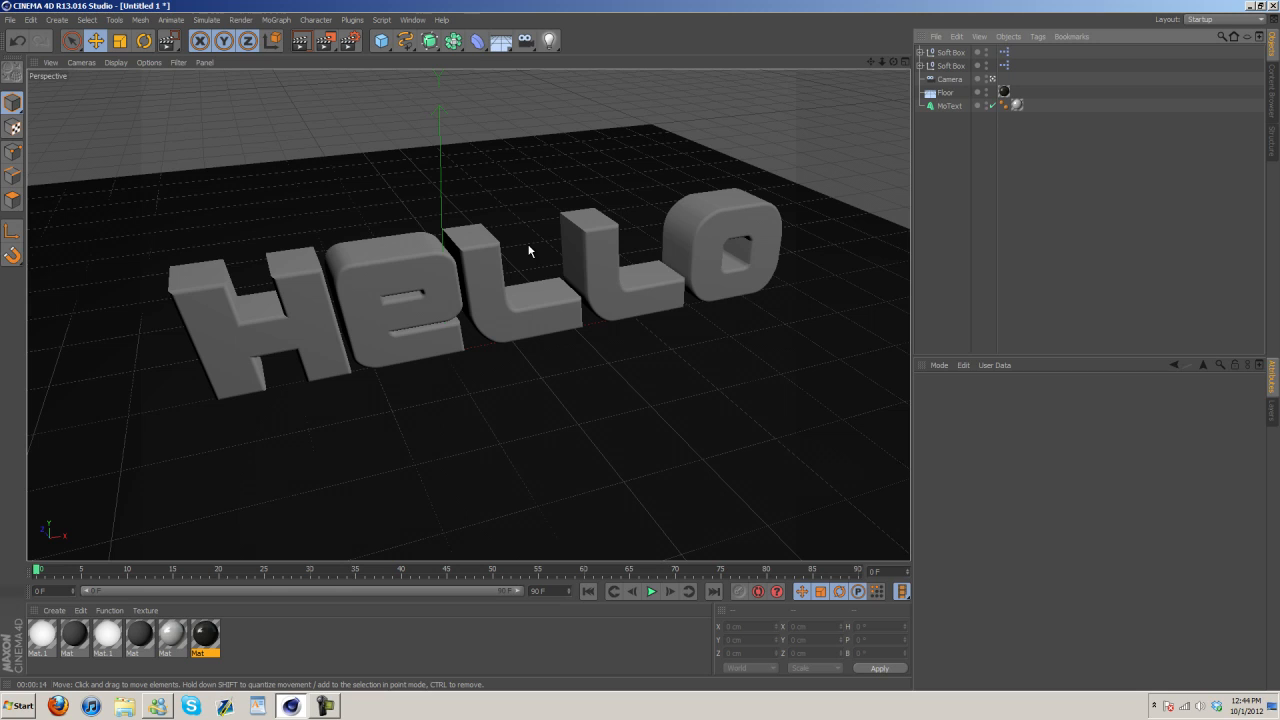
{"action": "mouse_move", "coordinate": [532, 248]}
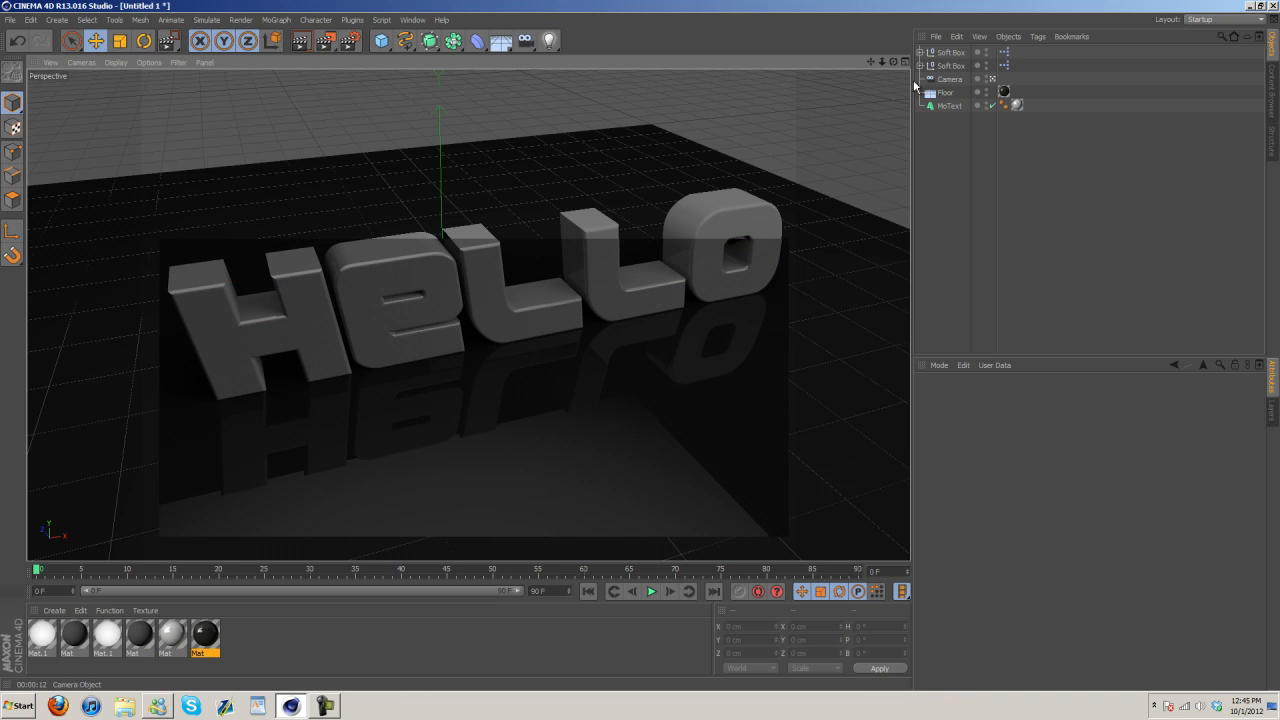
- Add Floor to the Exclusion list of the soft box plane's Compositing tag, then re-render
{"action": "left_click", "coordinate": [950, 52]}
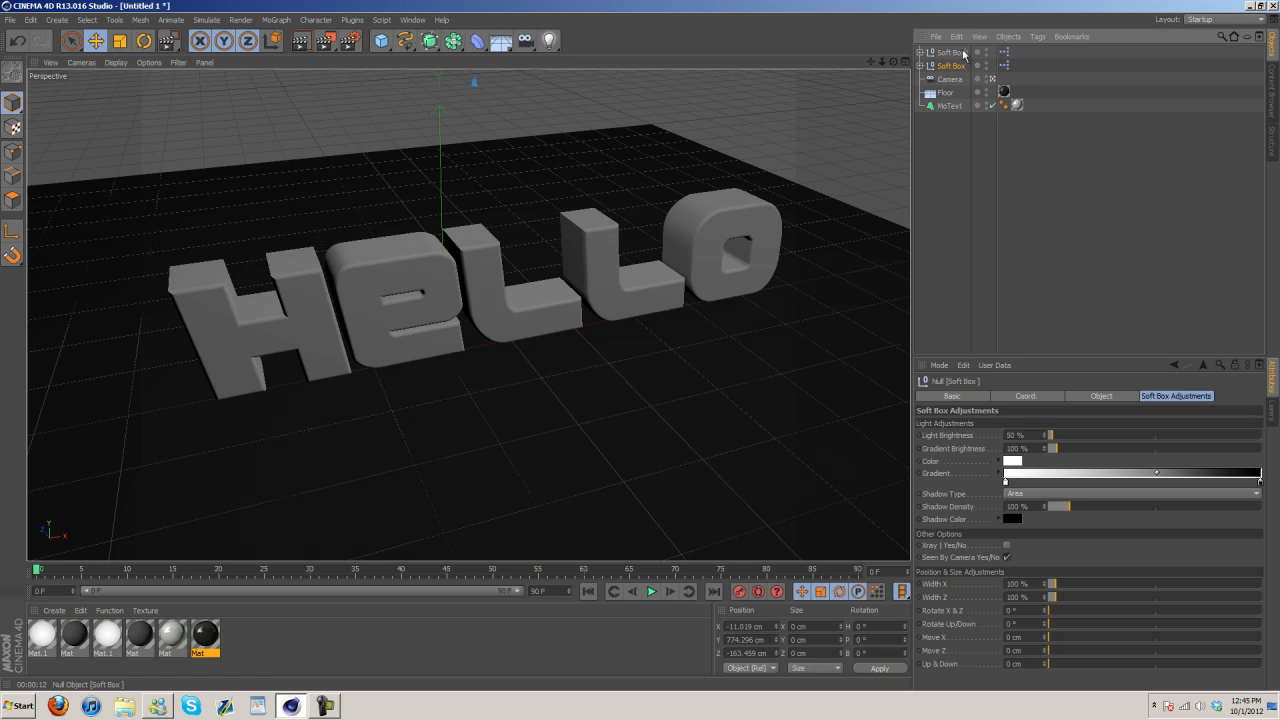
{"action": "left_click", "coordinate": [950, 52]}
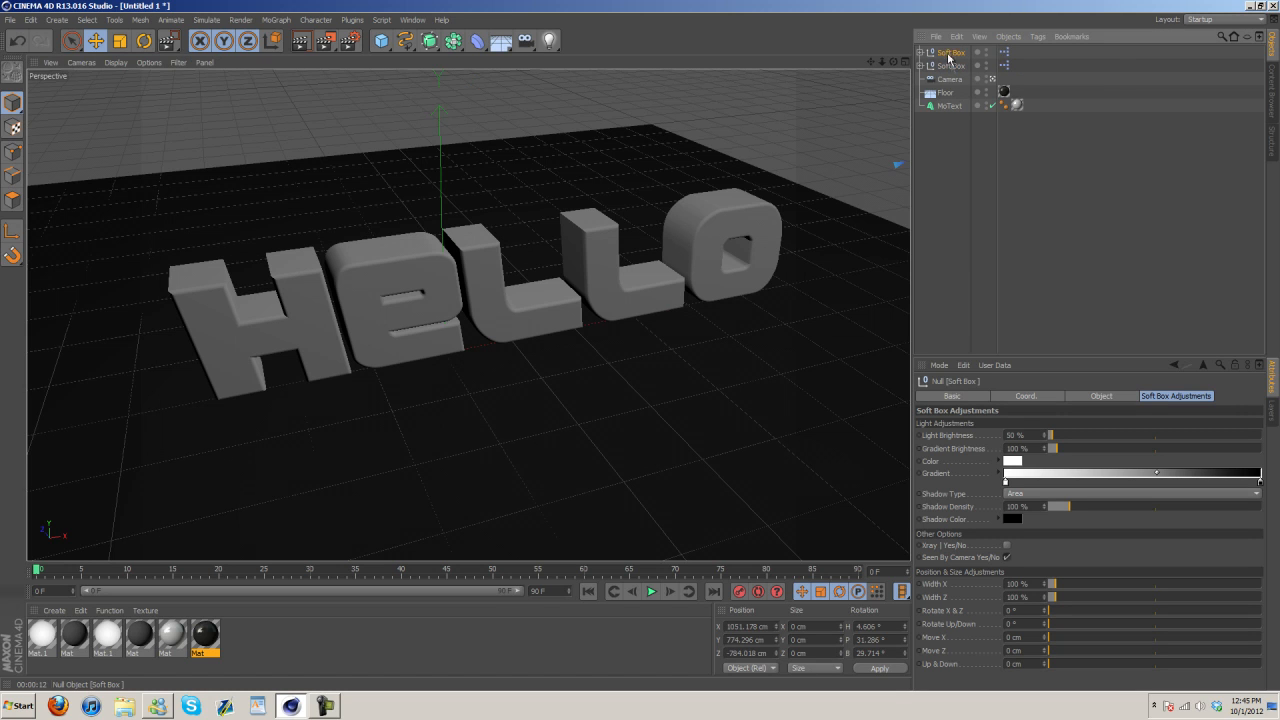
{"action": "right_click", "coordinate": [950, 66]}
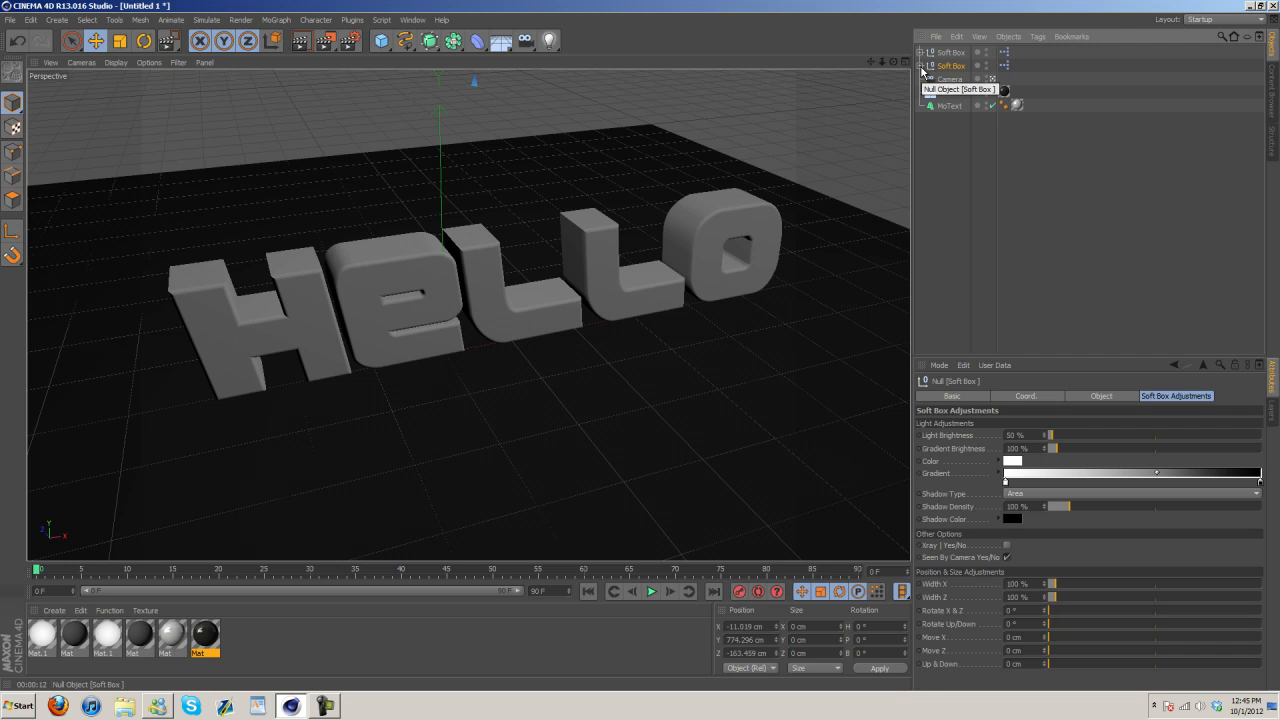
{"action": "left_click", "coordinate": [926, 78]}
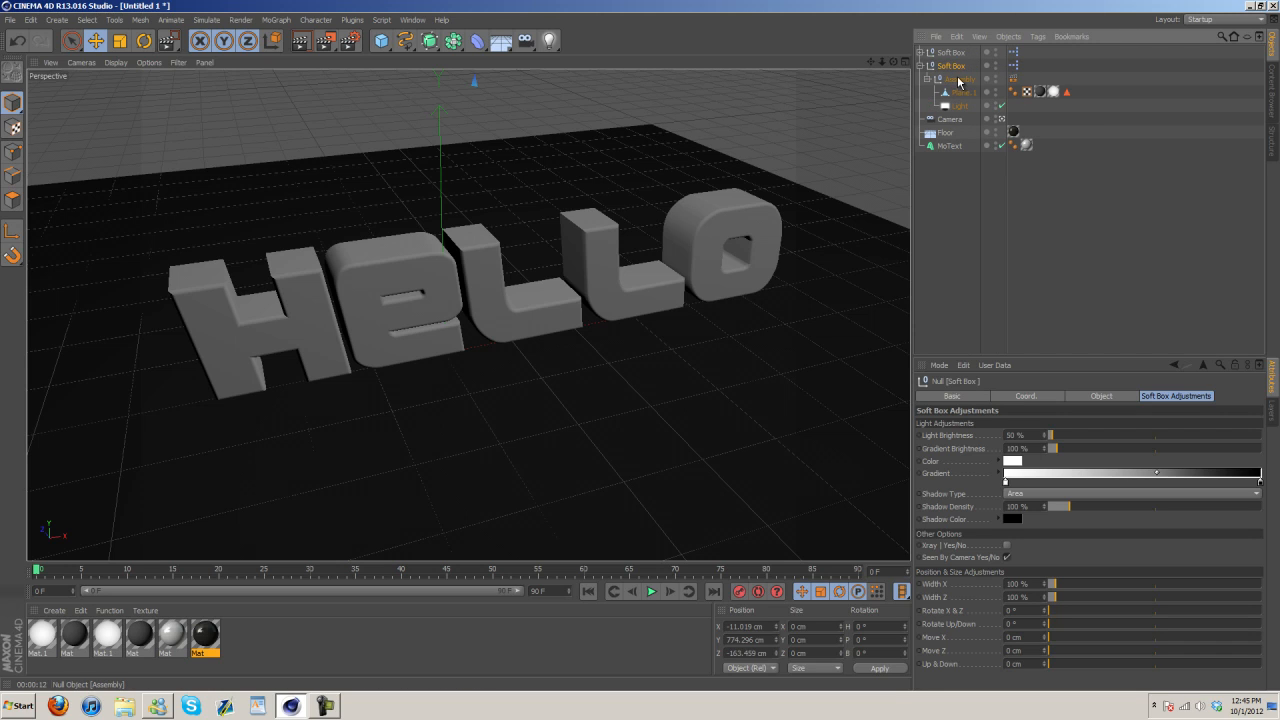
{"action": "left_click", "coordinate": [1012, 80]}
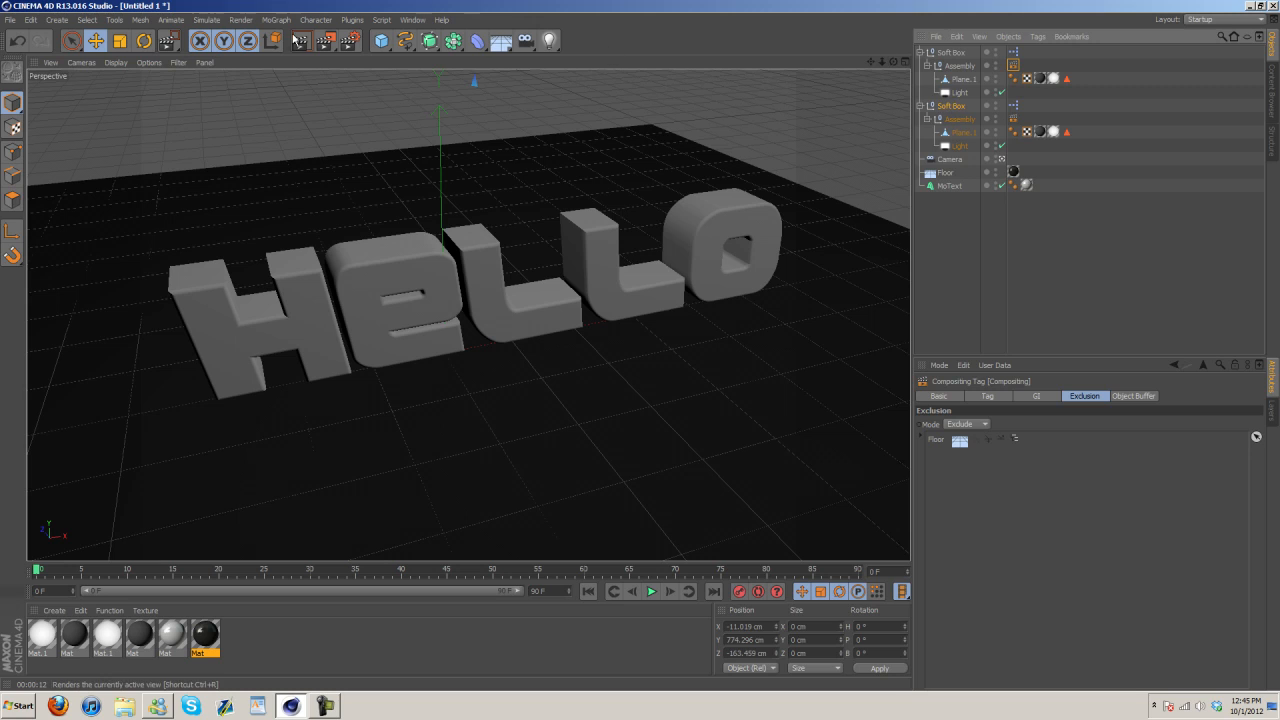
{"action": "left_click_drag", "start_coordinate": [184, 270], "coordinate": [748, 560]}
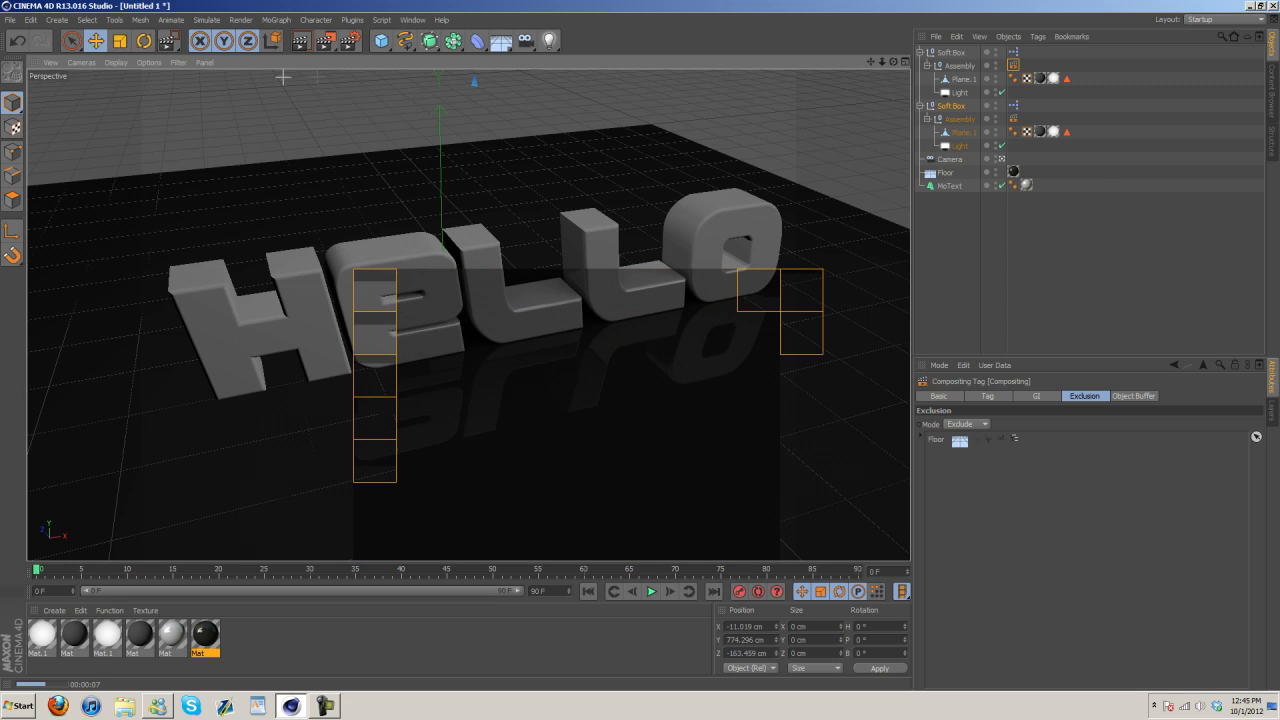
{"action": "left_click", "coordinate": [96, 40]}
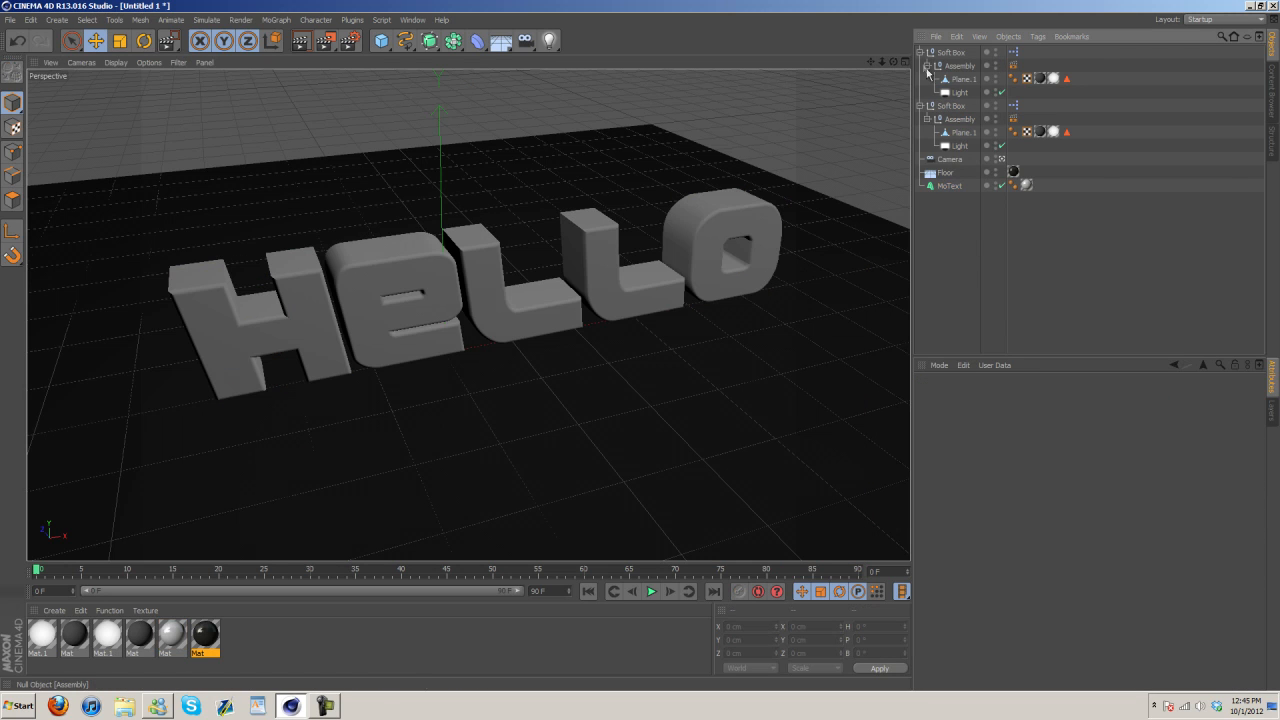
{"action": "left_click", "coordinate": [926, 52]}
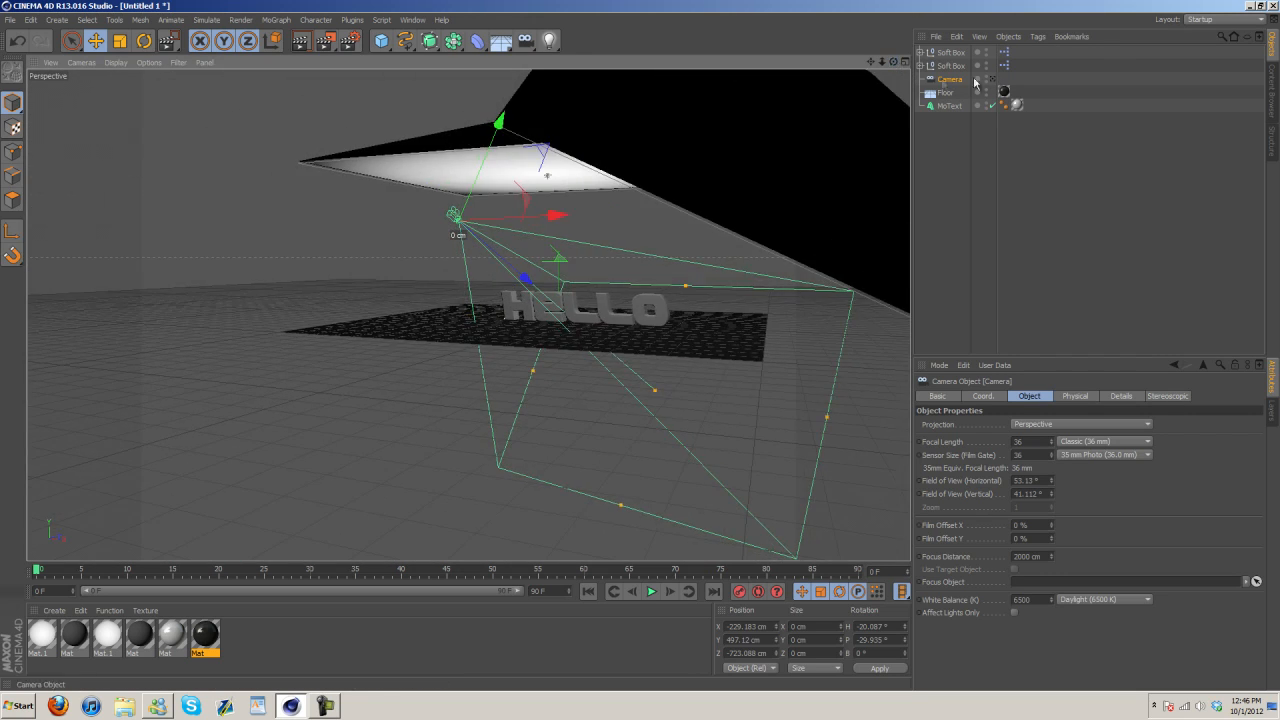
- Attach a CINEMA 4D Protection tag to the Camera object in the Object Manager
{"action": "left_click", "coordinate": [948, 106]}
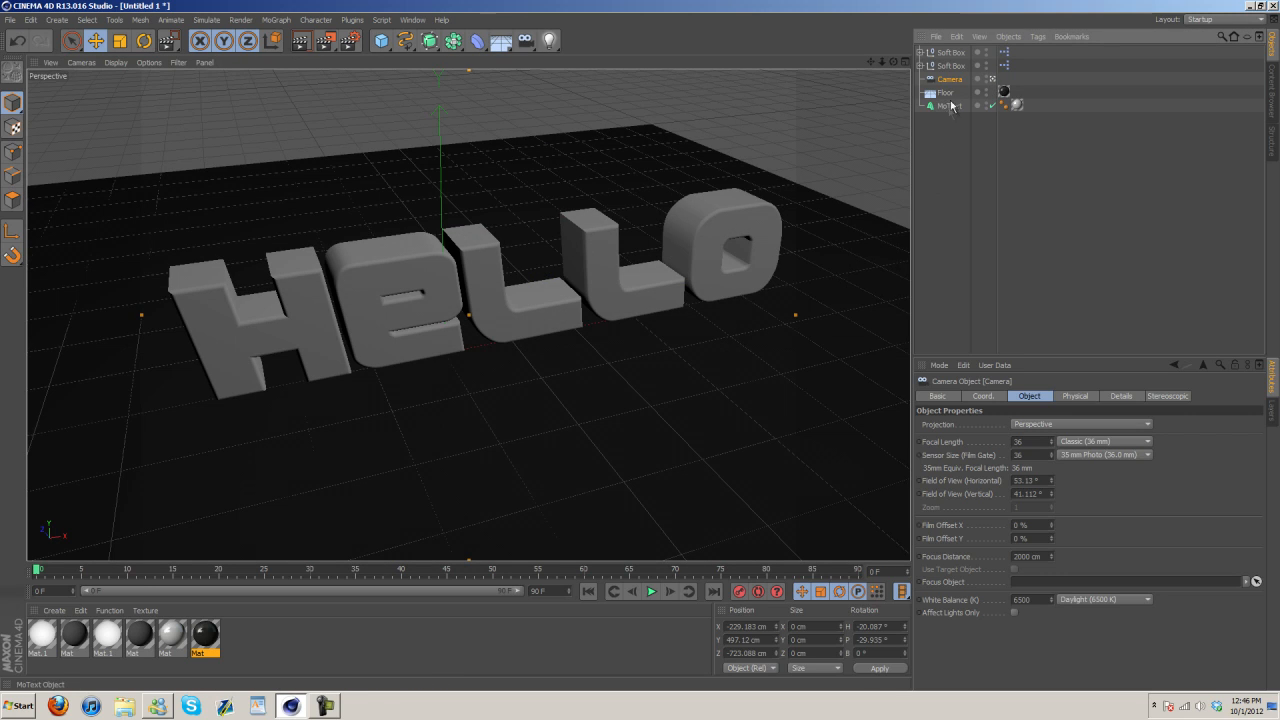
{"action": "left_click", "coordinate": [950, 80]}
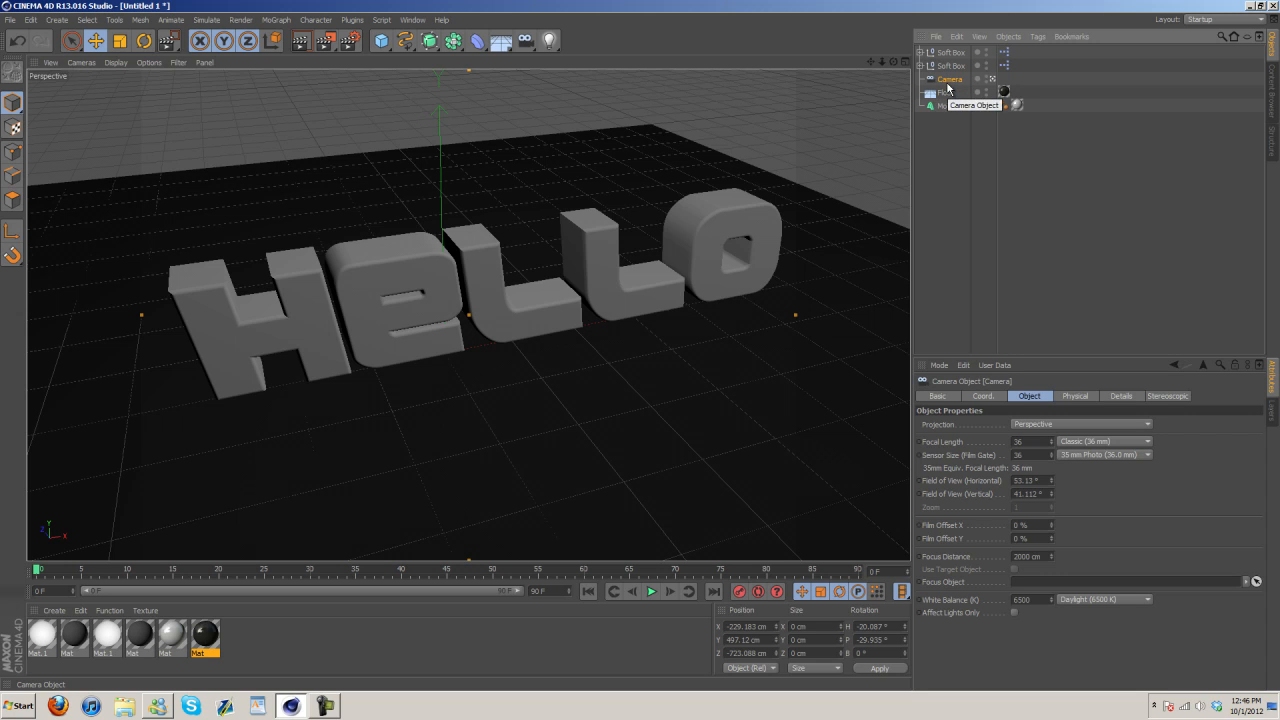
{"action": "left_click", "coordinate": [950, 80]}
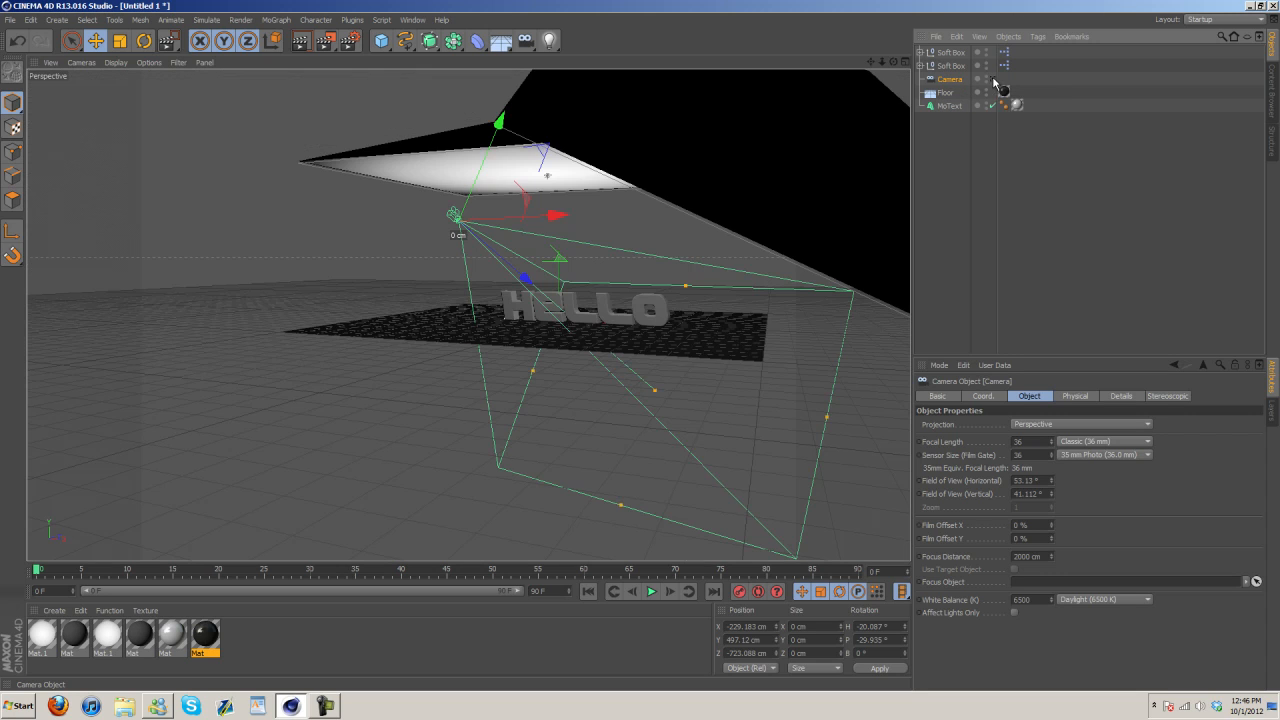
{"action": "right_click", "coordinate": [944, 88]}
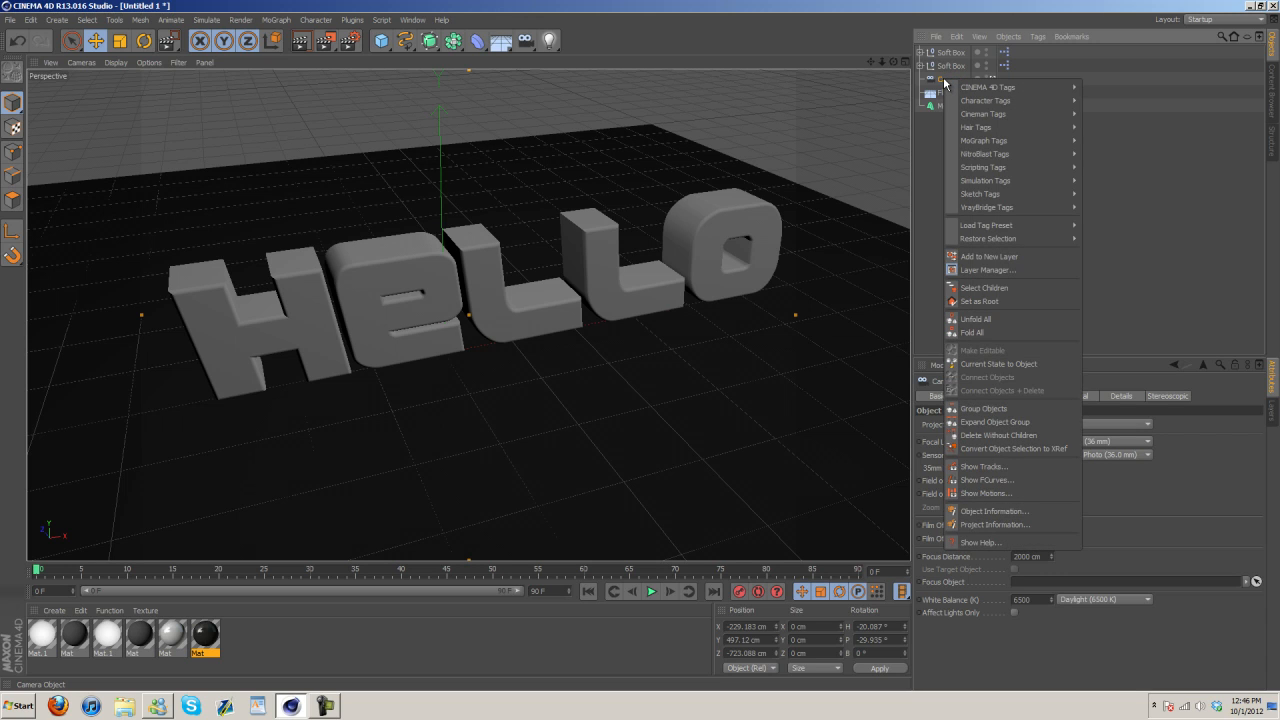
{"action": "mouse_move", "coordinate": [988, 88]}
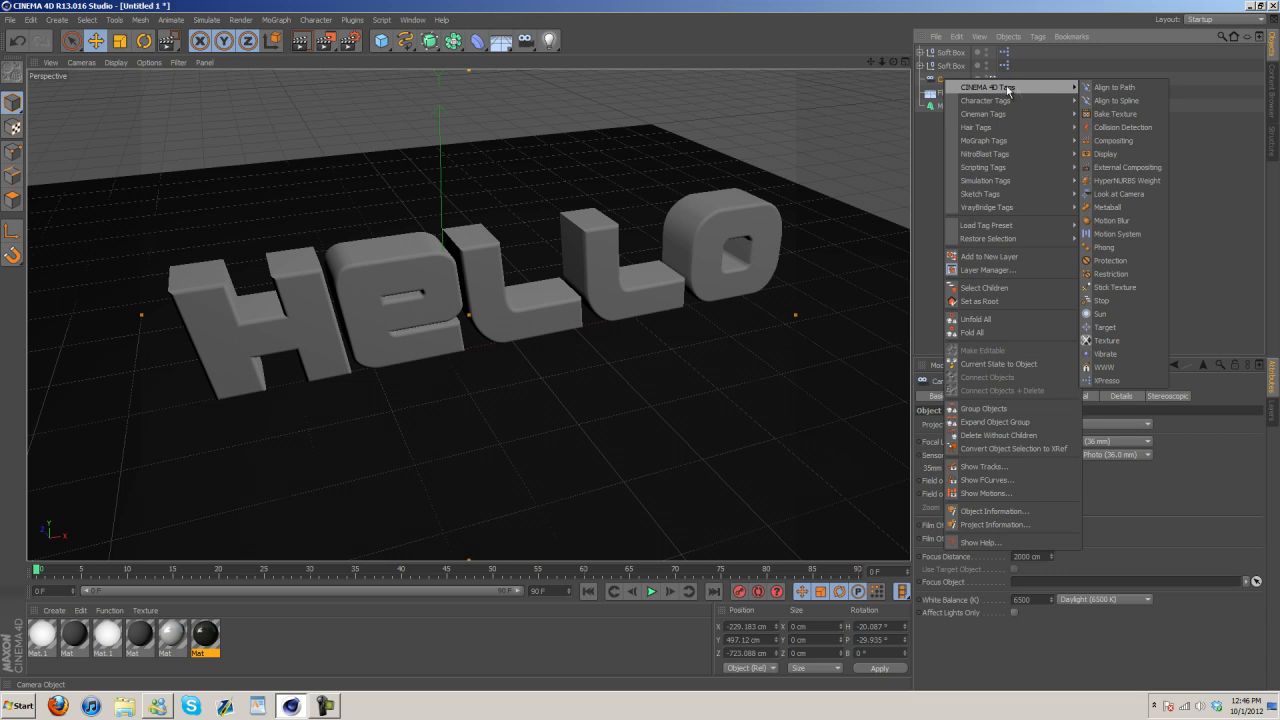
{"action": "left_click", "coordinate": [1110, 260]}
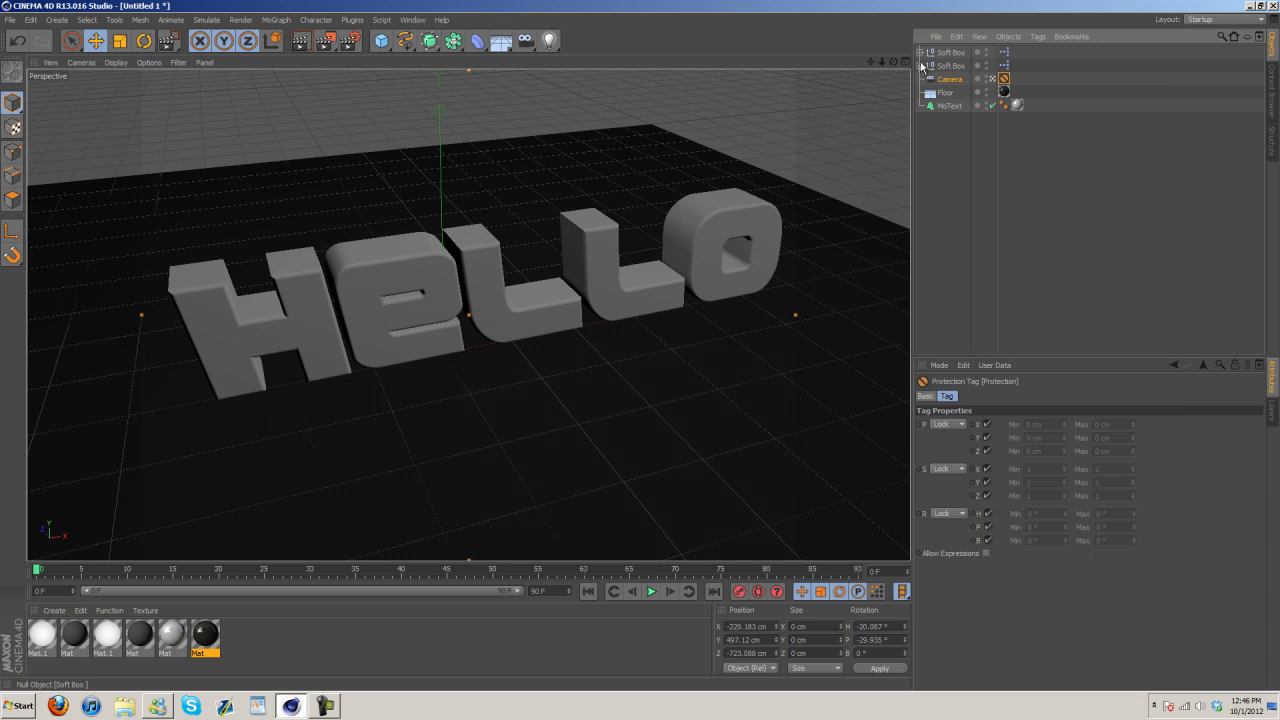